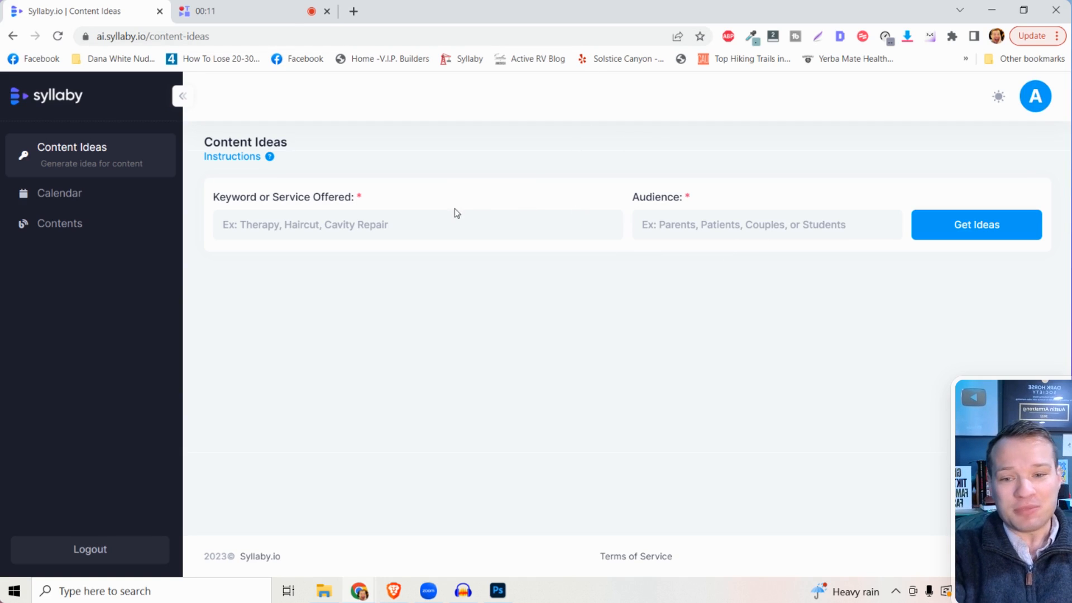
mouse_move(724, 308)
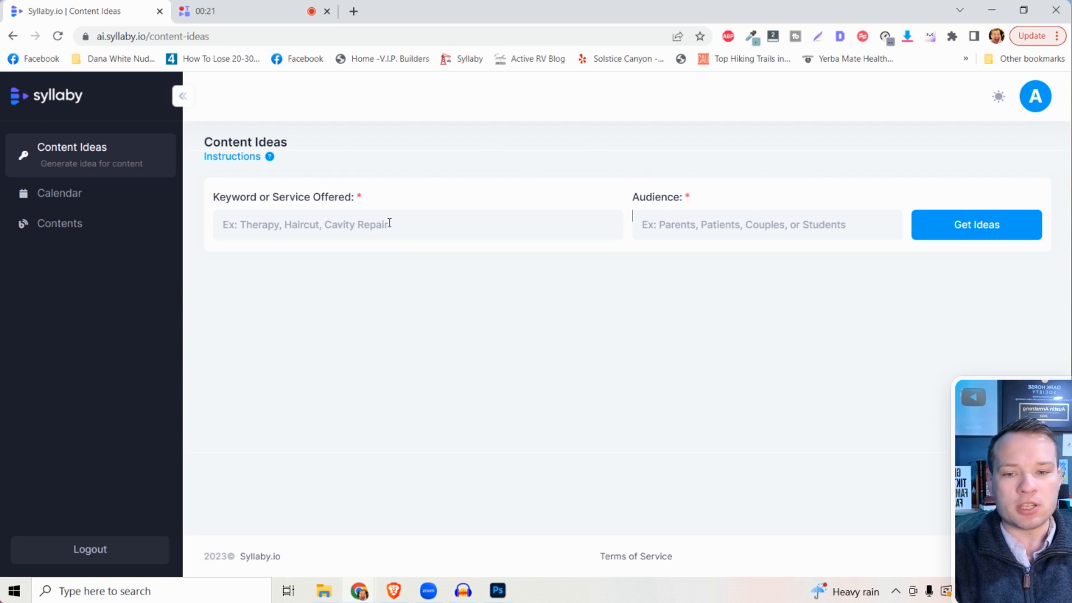
Pick 'Depression' from the previously used keyword suggestions.
left_click(975, 224)
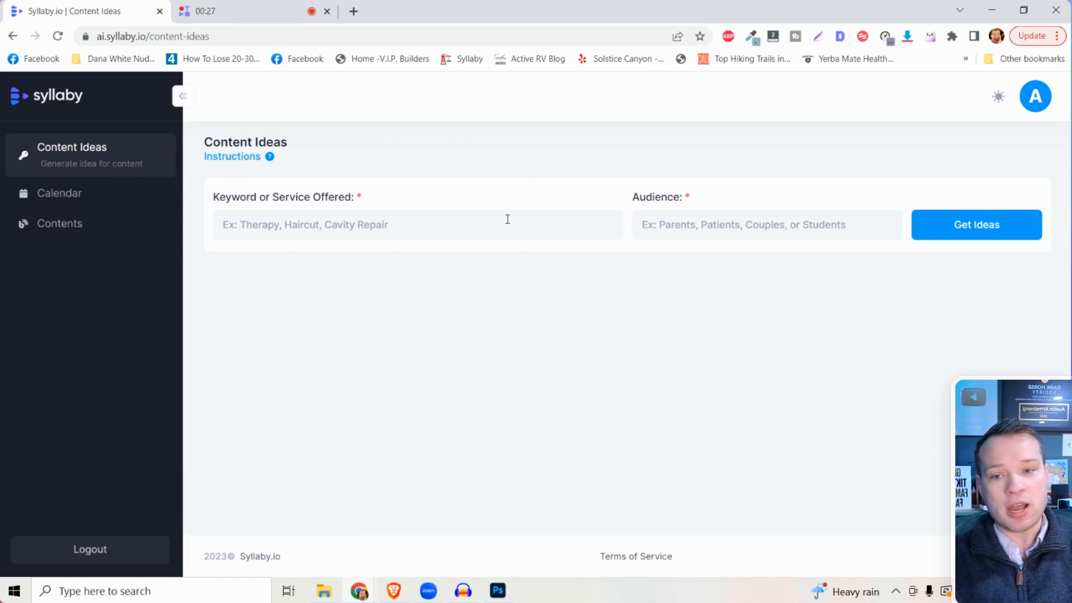
mouse_move(622, 349)
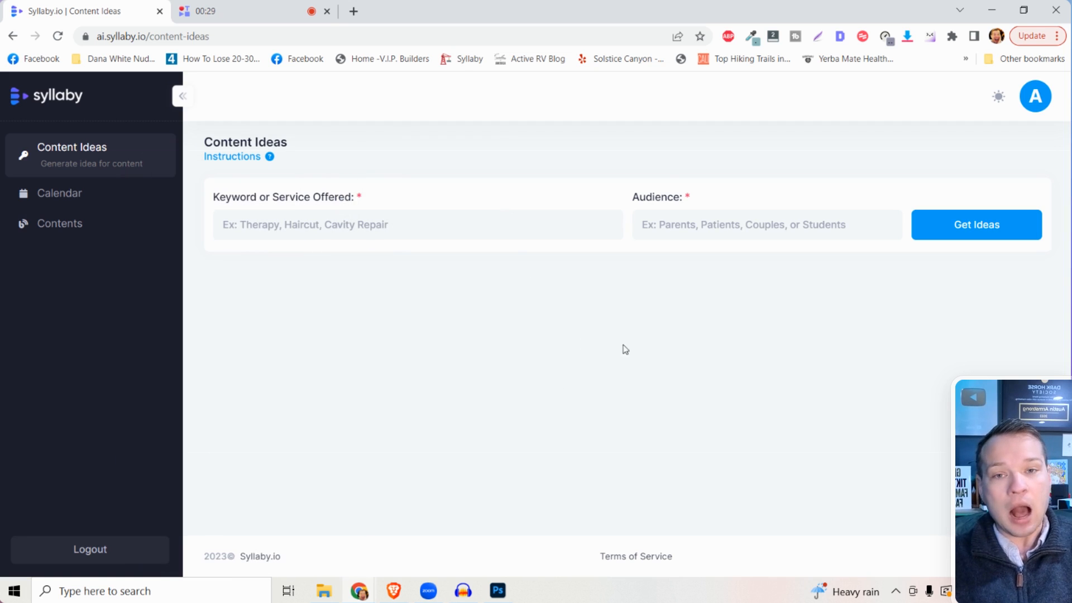
mouse_move(750, 366)
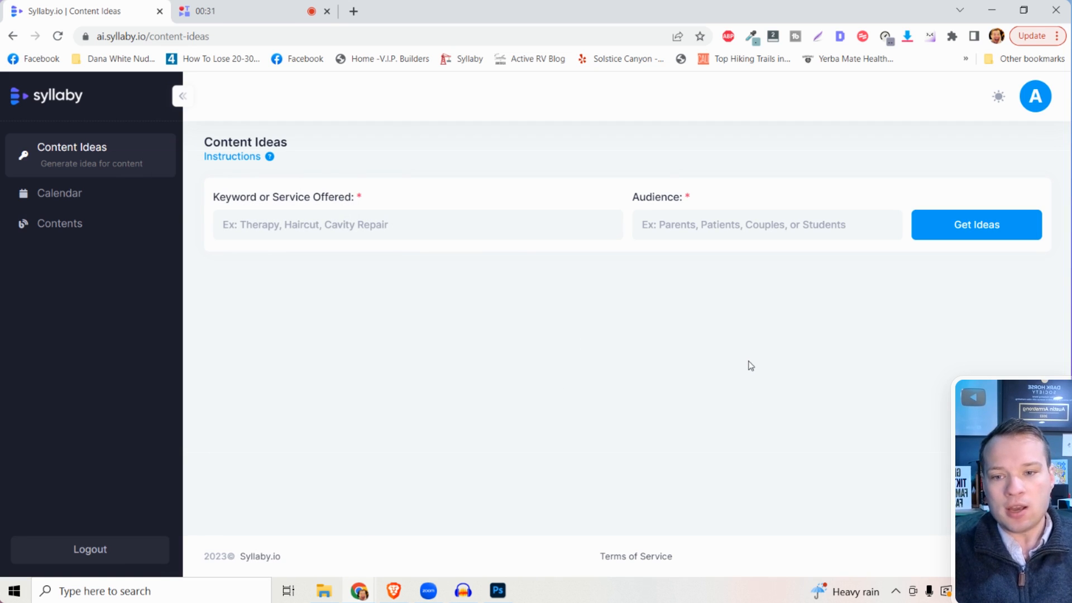
left_click(767, 225)
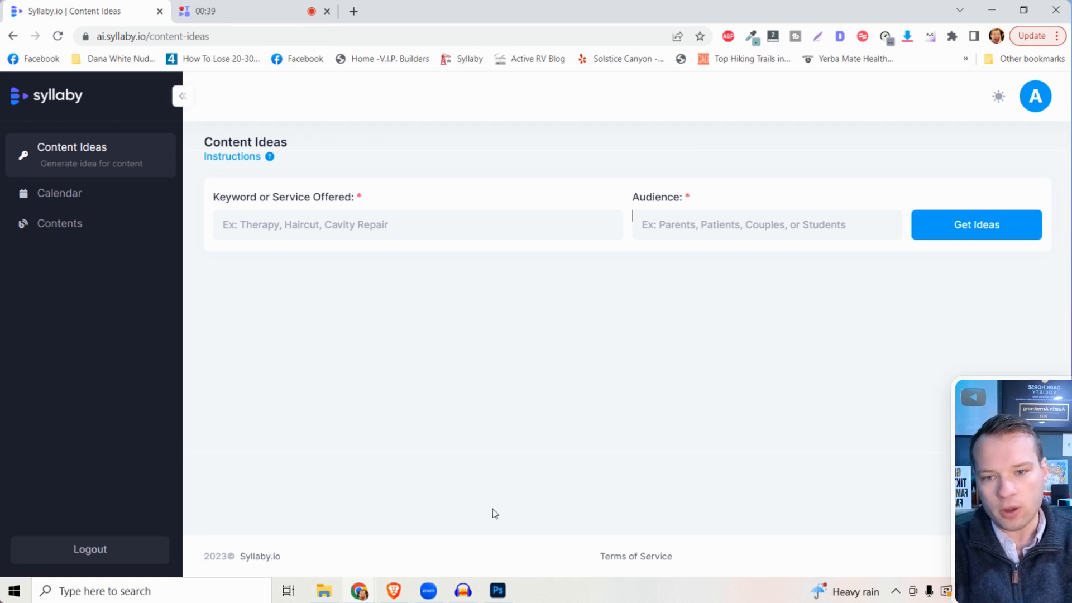
left_click(269, 156)
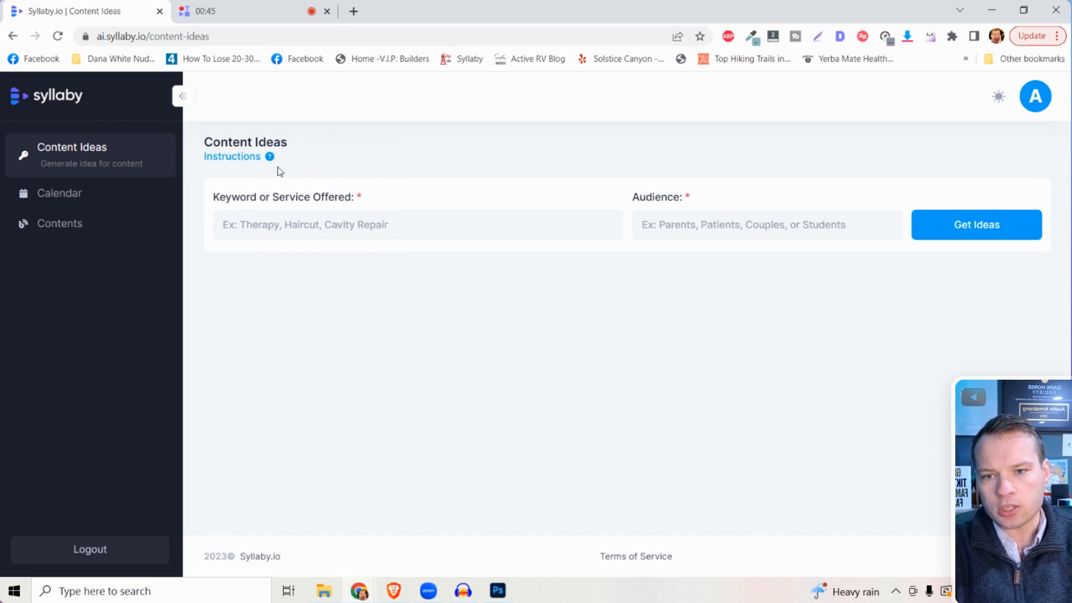
left_click(270, 156)
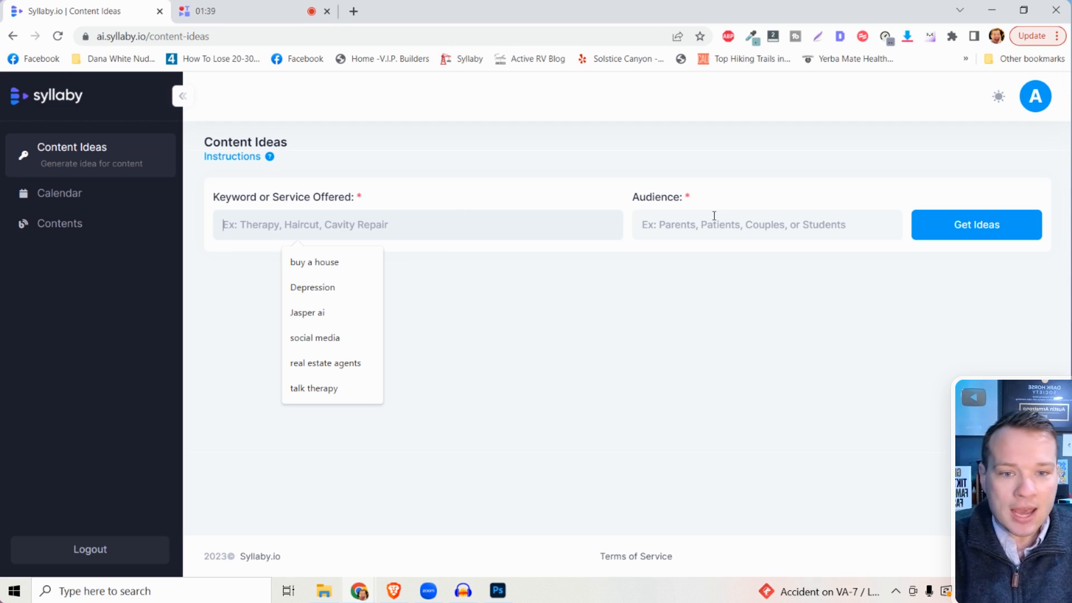
left_click(765, 224)
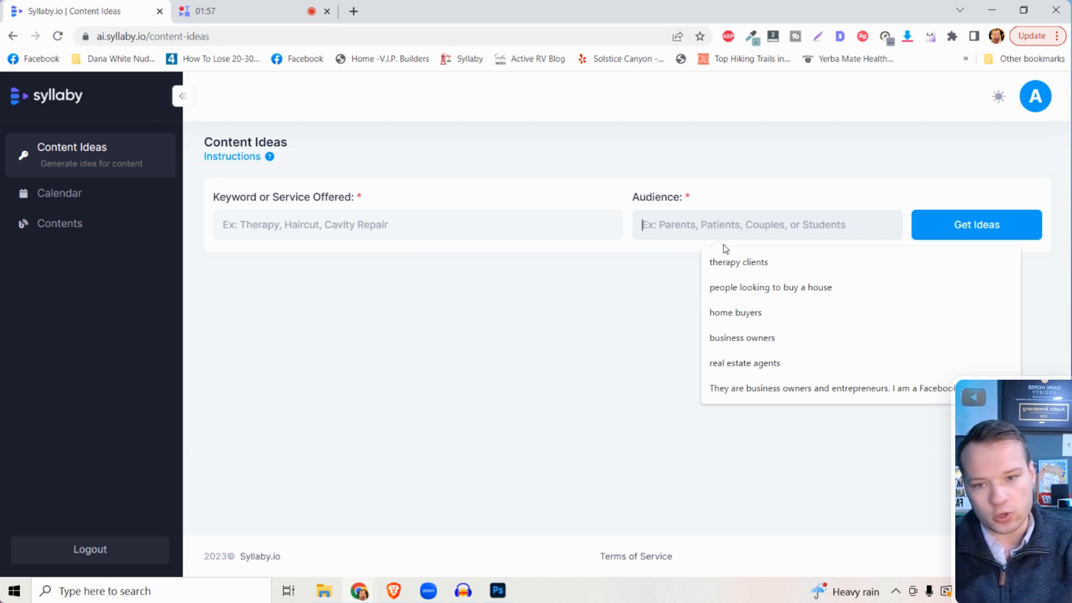
left_click(417, 225)
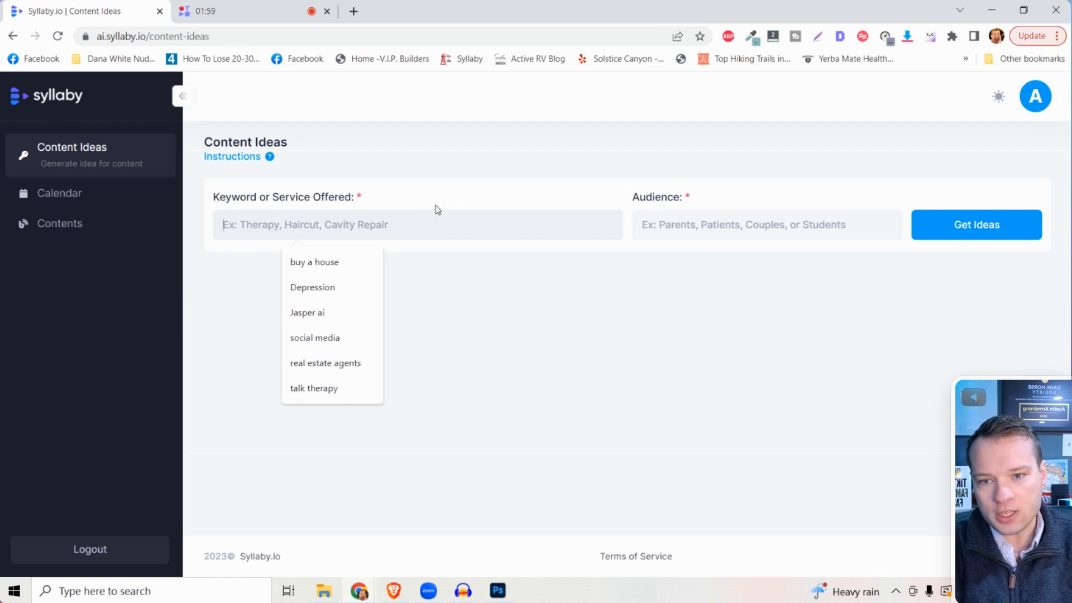
left_click(312, 286)
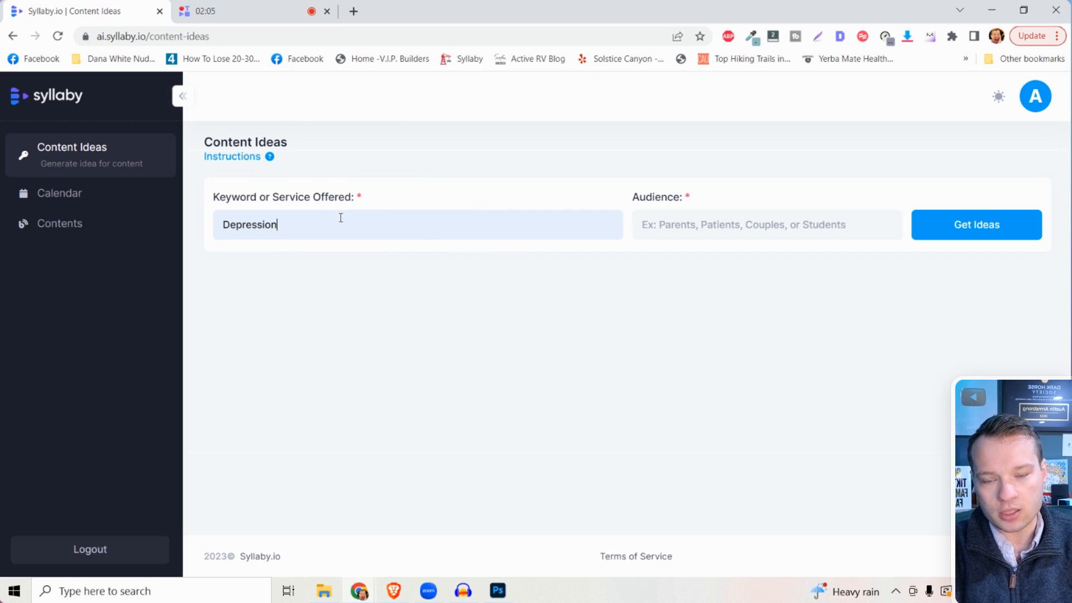
double_click(249, 225)
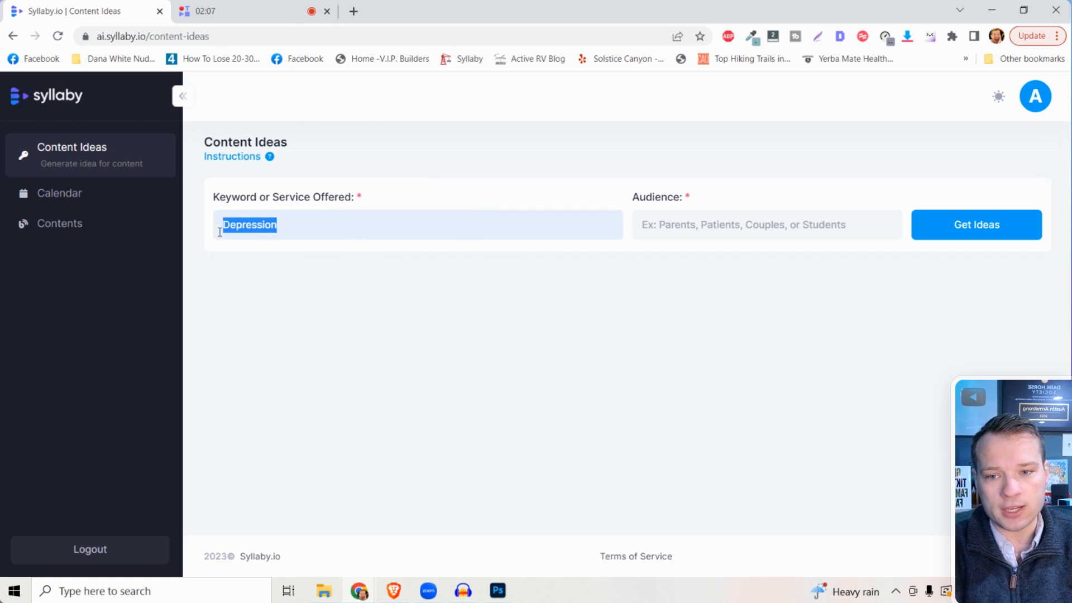
Set the audience to 'people who are struggling with depression'.
left_click(765, 224)
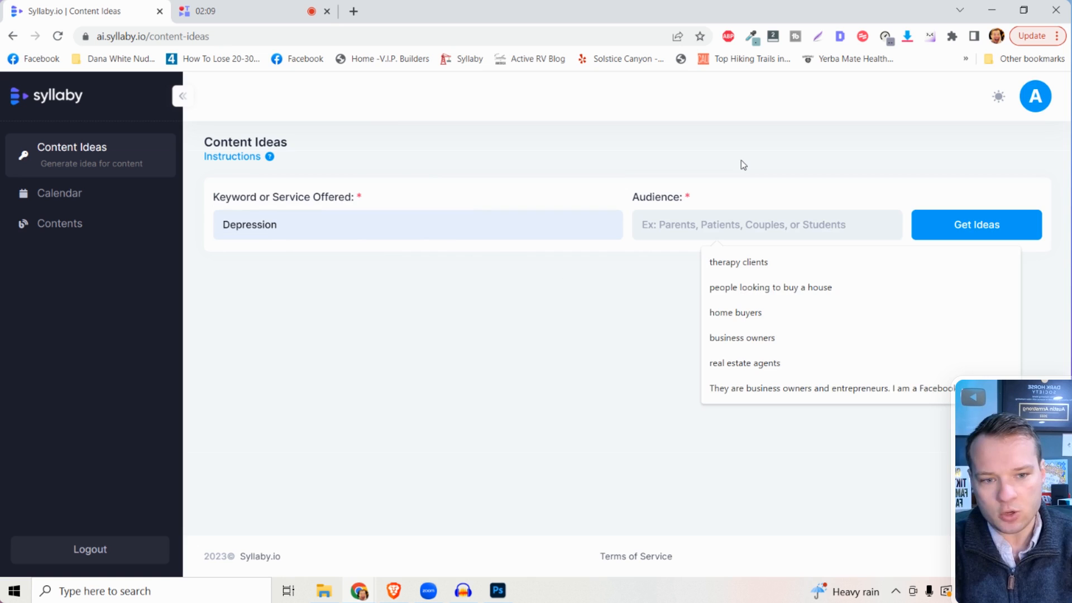
type("people who are struggling with depre")
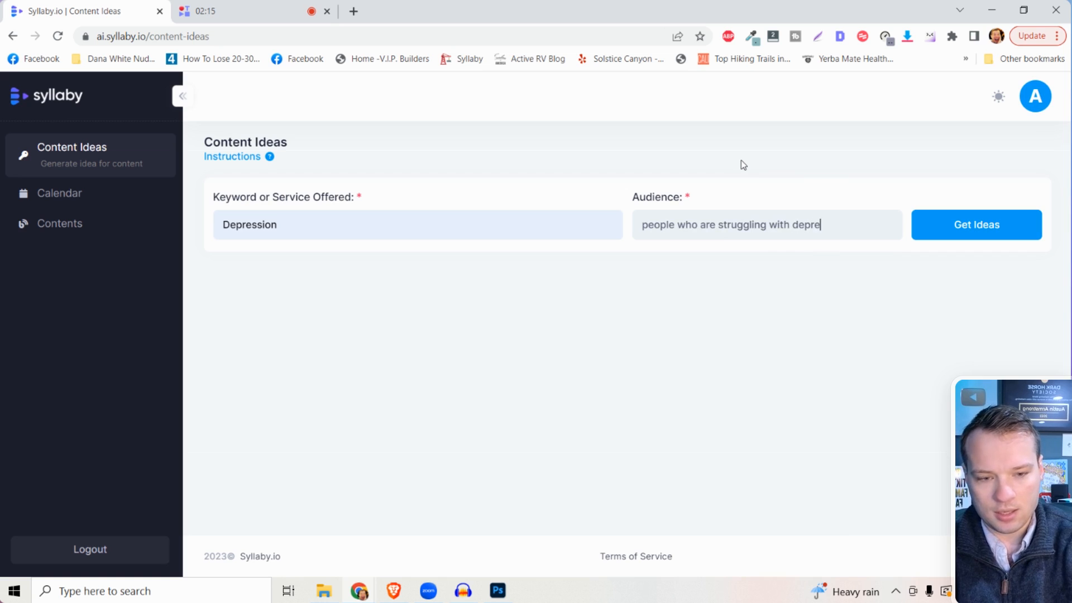
type("ssion")
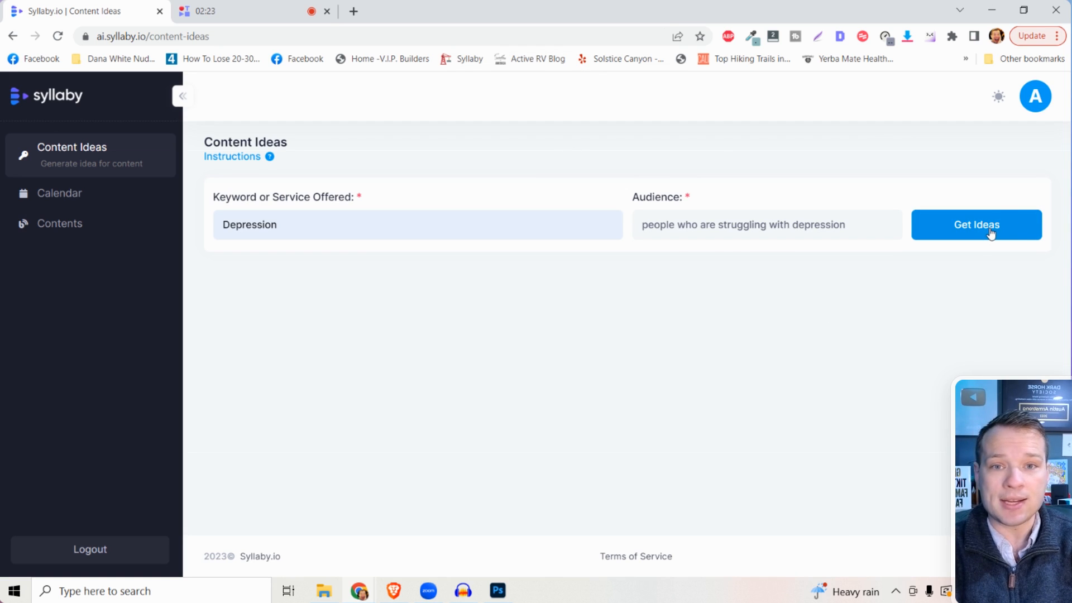
left_click(975, 224)
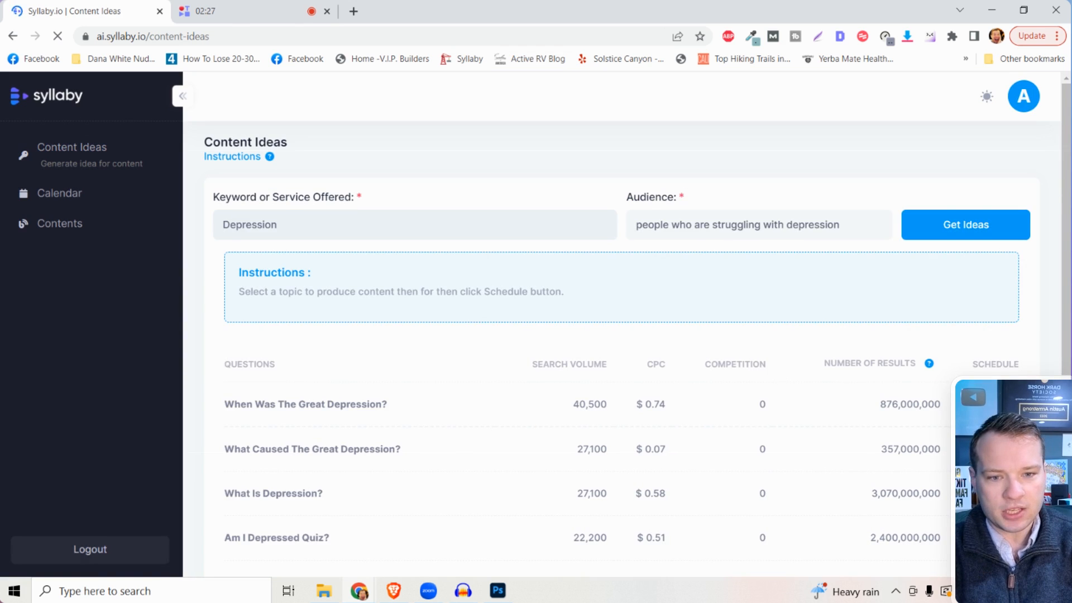
scroll("down", 3)
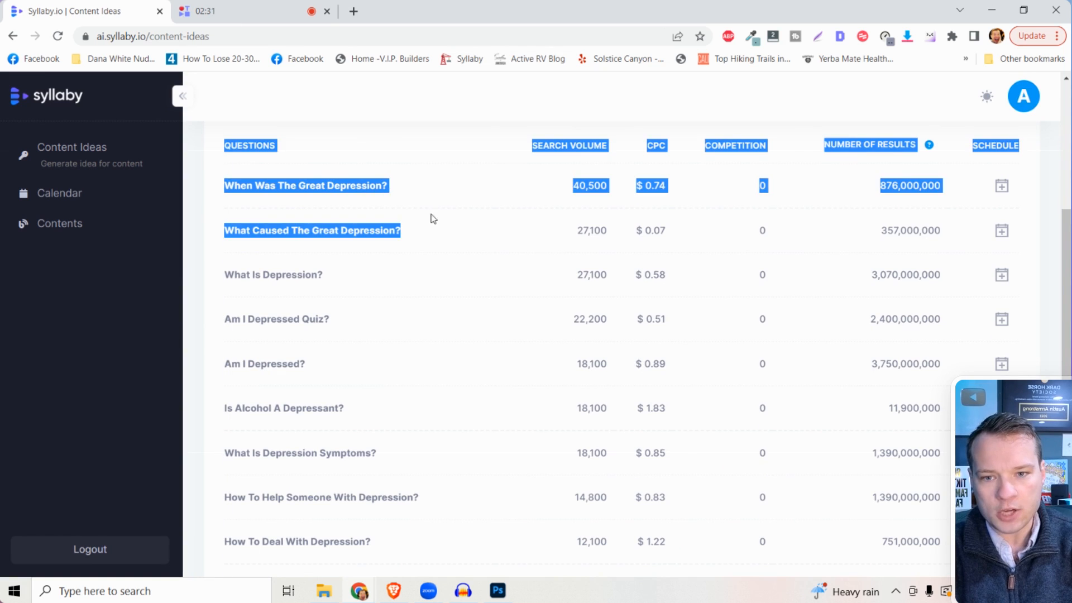
scroll("down", 3)
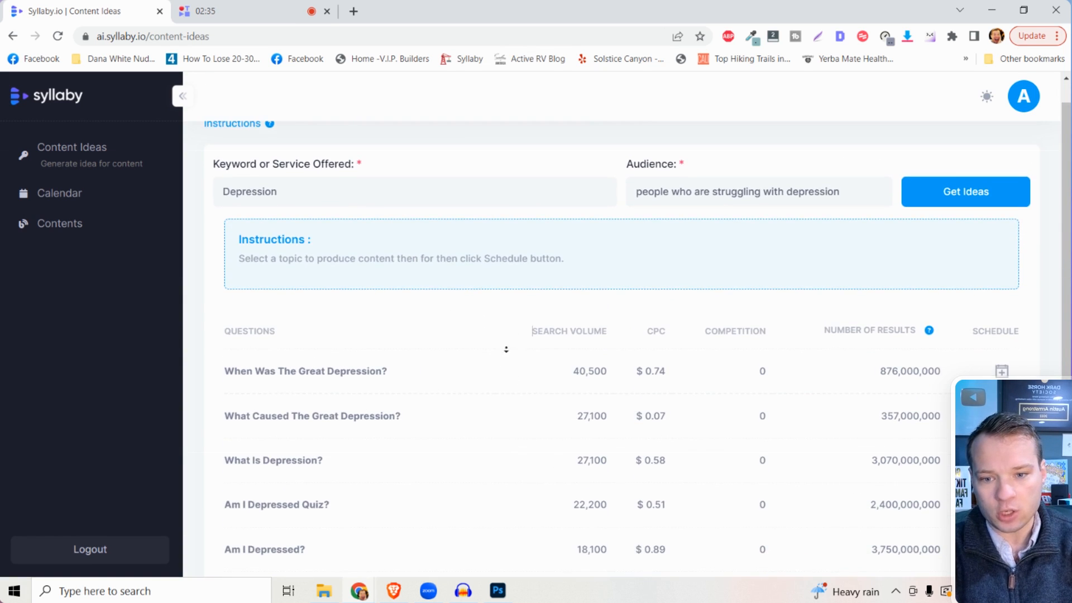
scroll("down", 3)
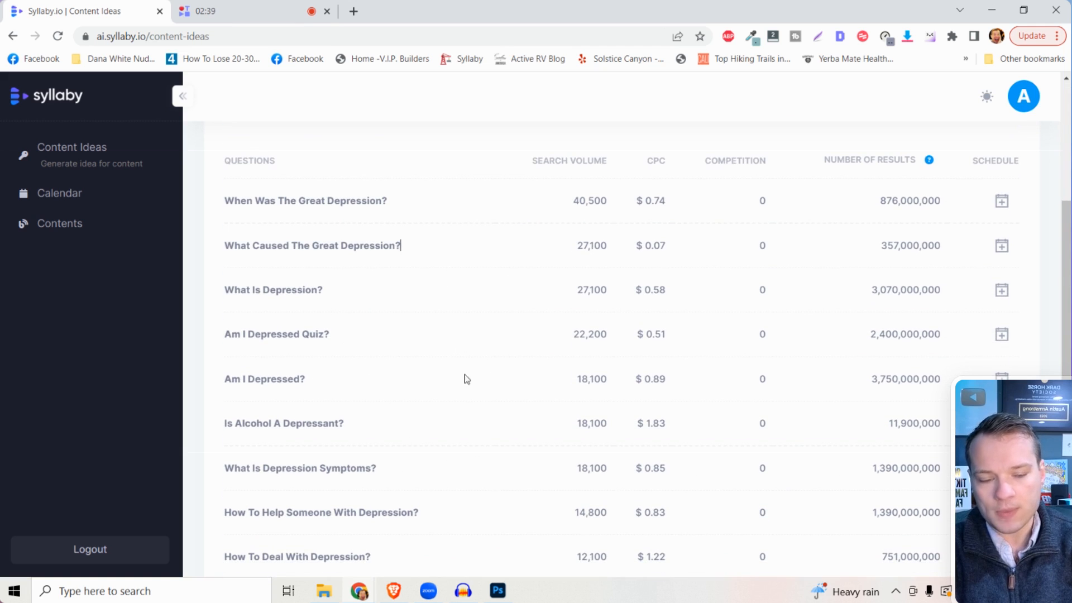
scroll("down", 3)
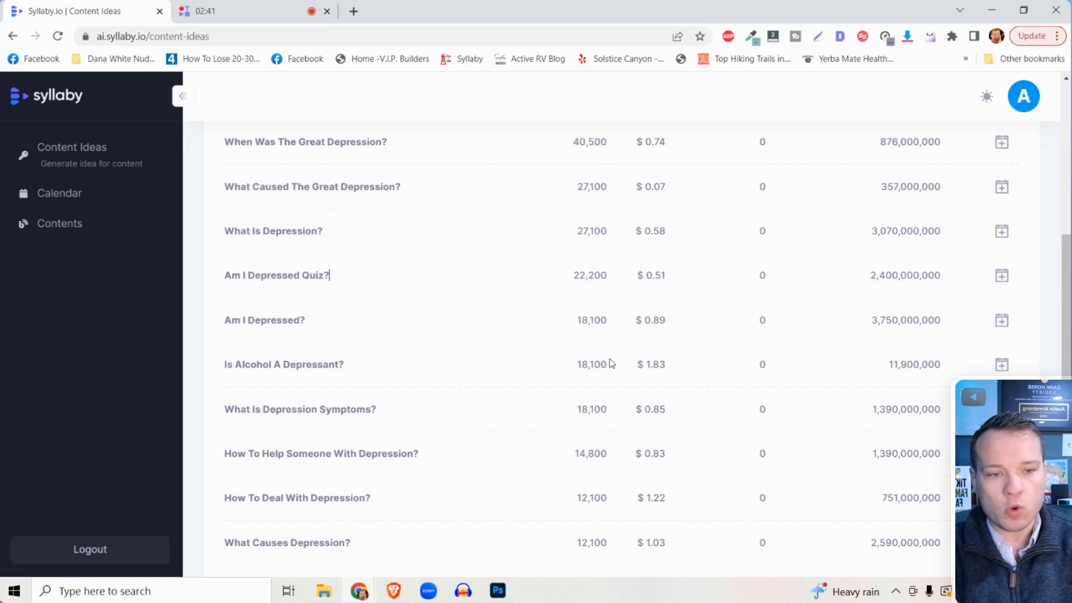
mouse_move(439, 328)
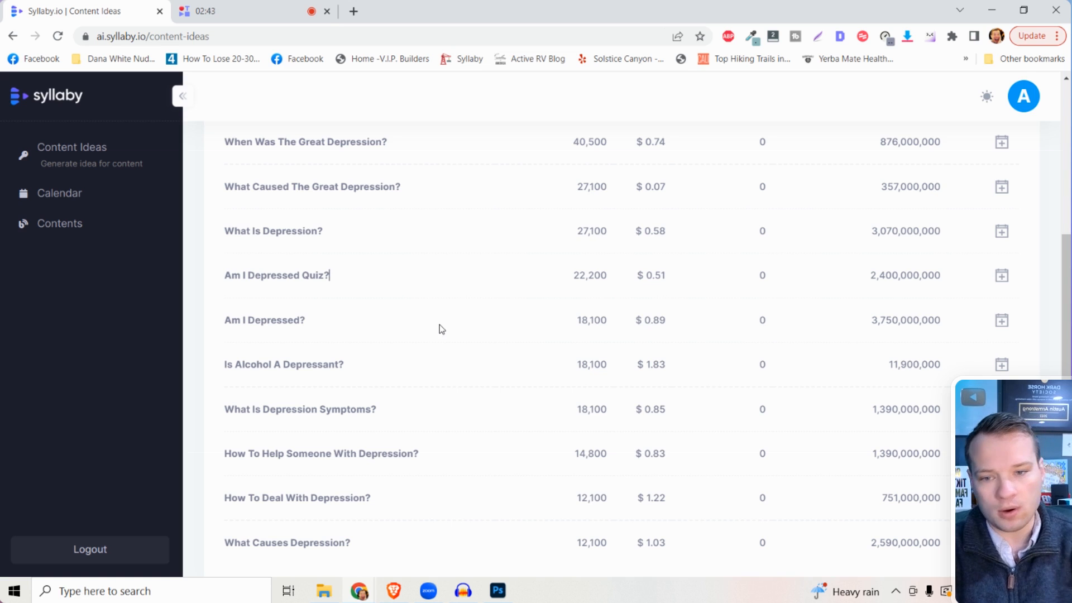
scroll("up", 3)
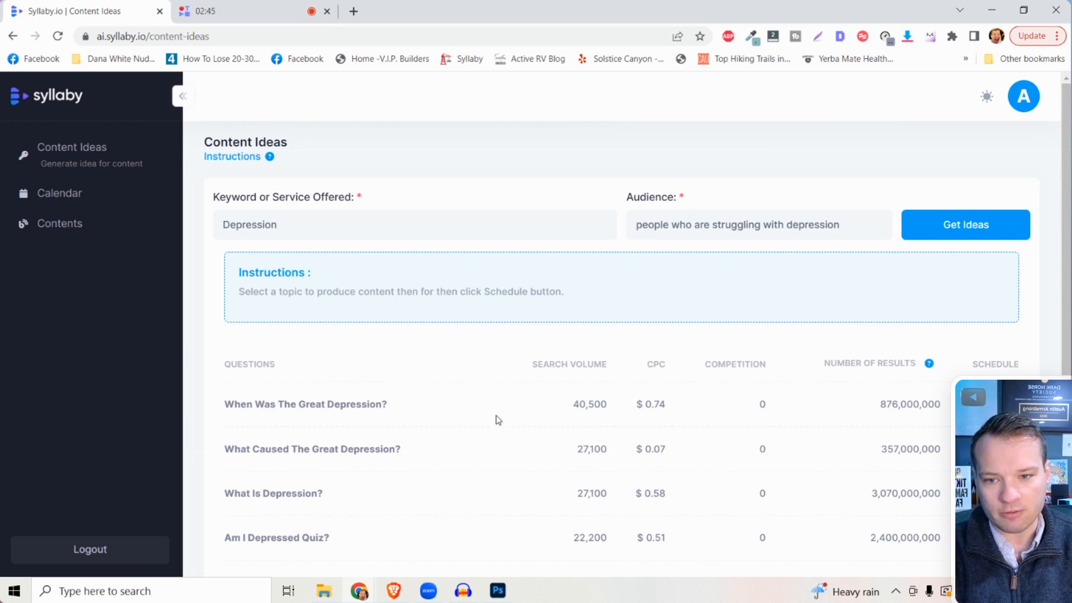
scroll("down", 3)
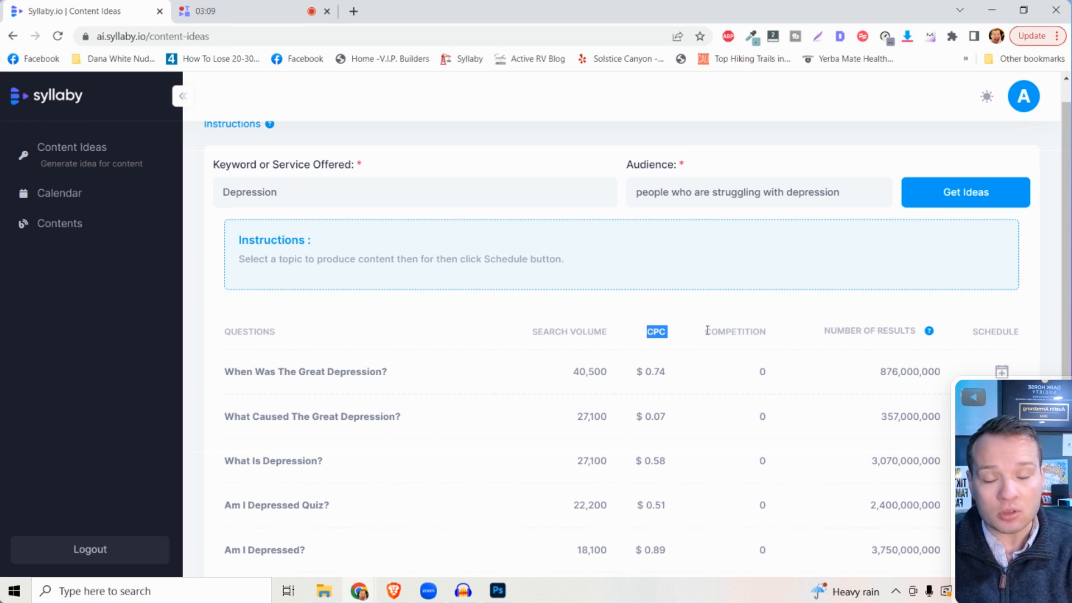
mouse_move(198, 156)
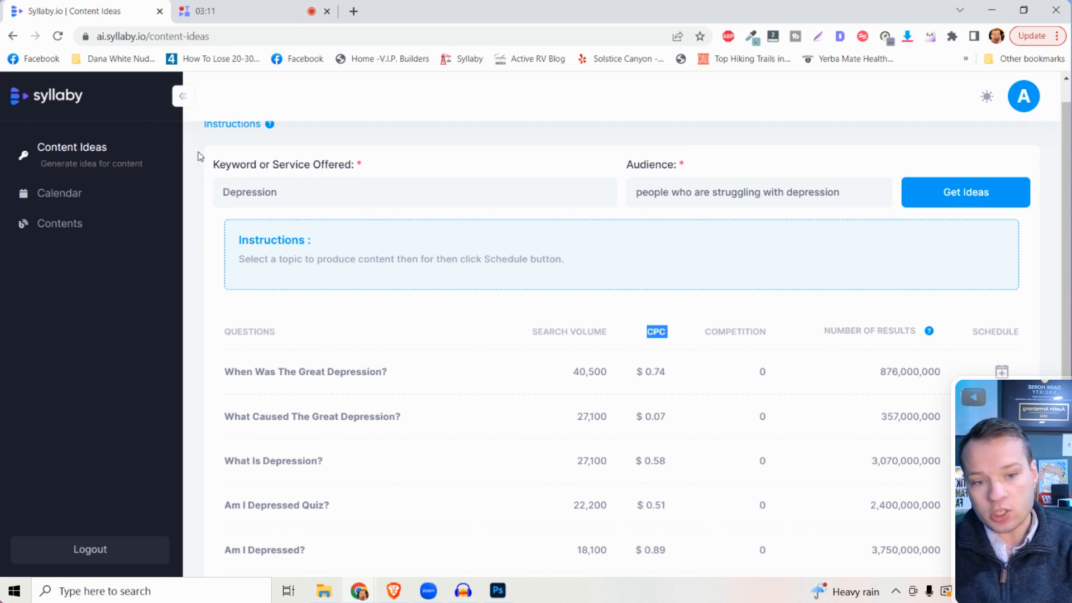
scroll("down", 3)
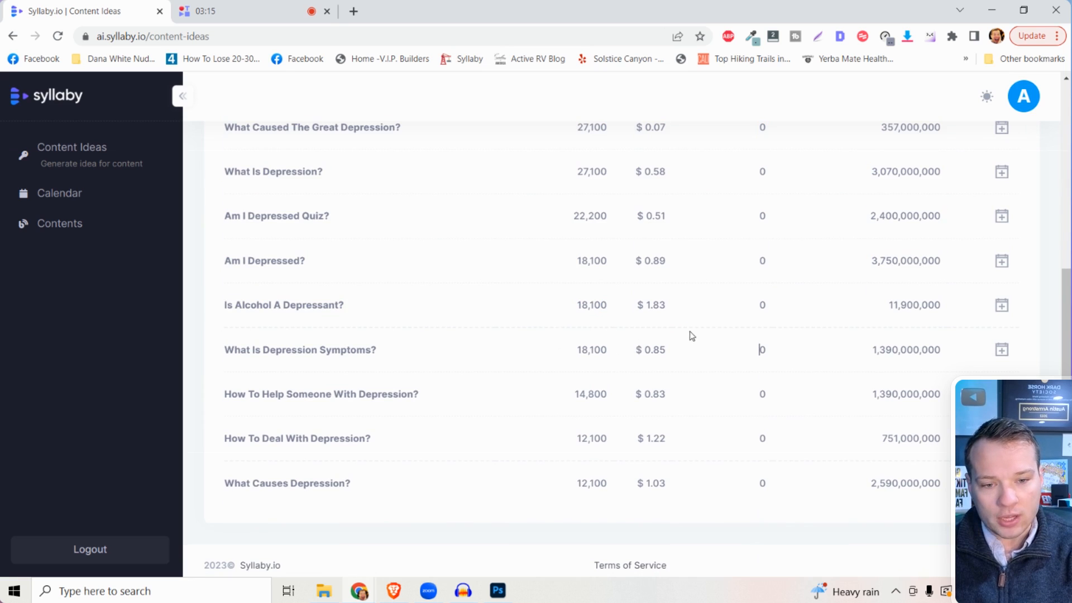
double_click(650, 305)
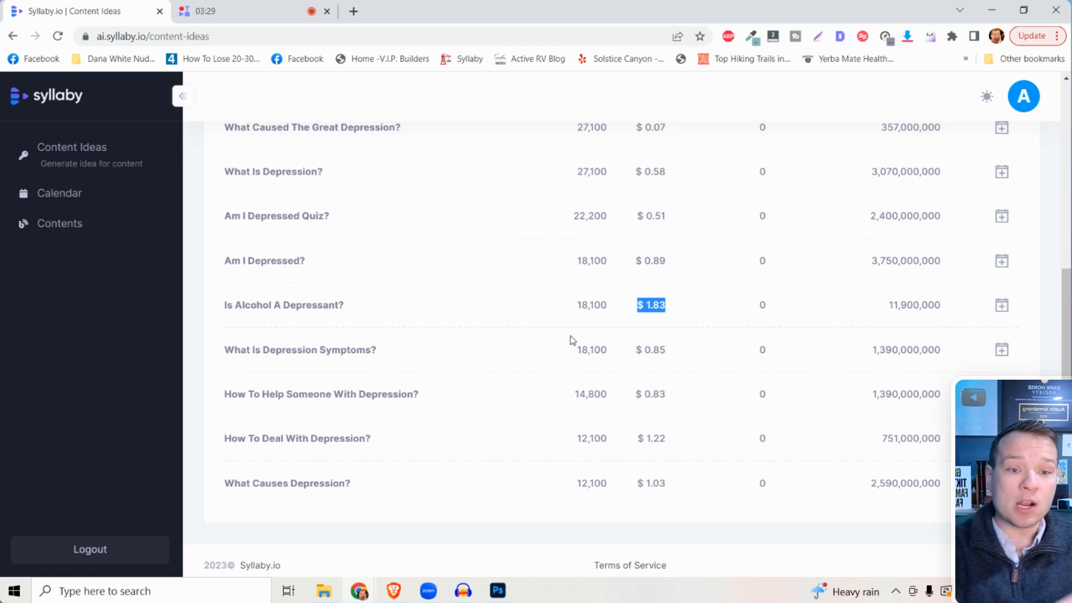
mouse_move(746, 396)
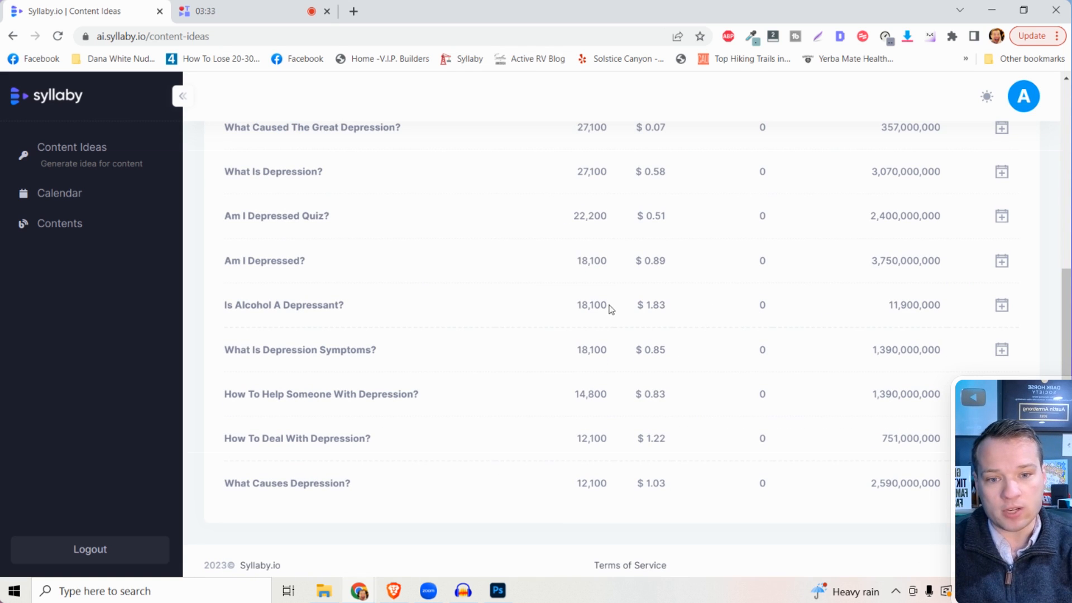
mouse_move(718, 392)
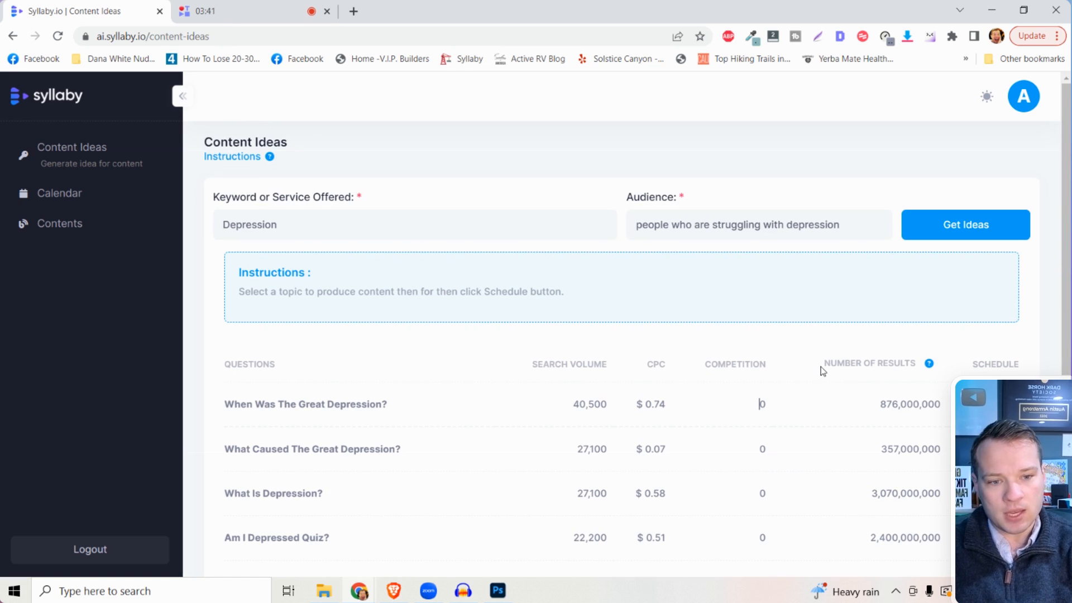
mouse_move(929, 363)
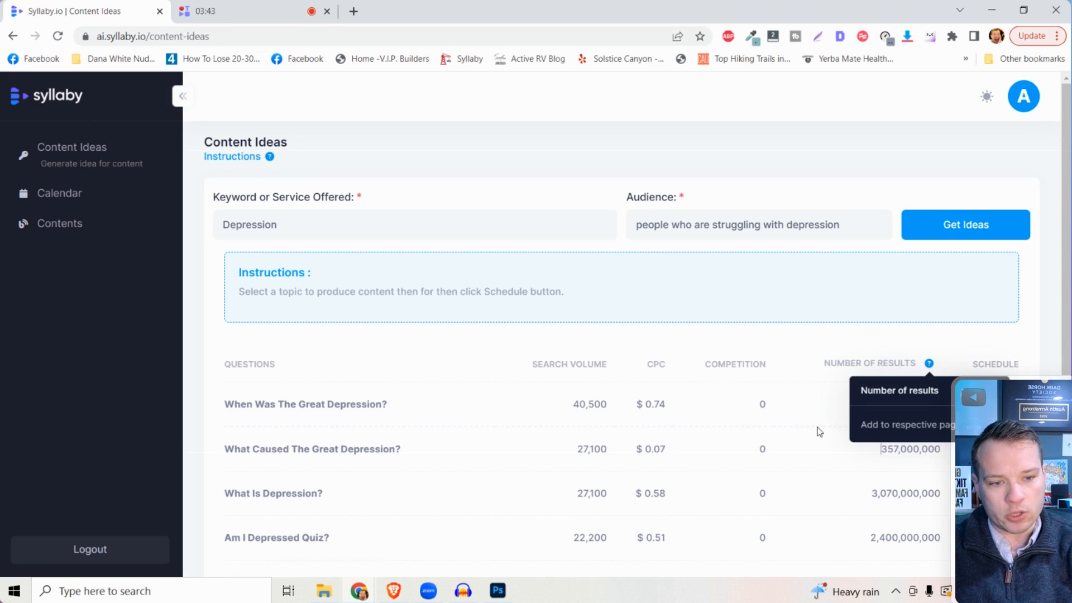
scroll("down", 3)
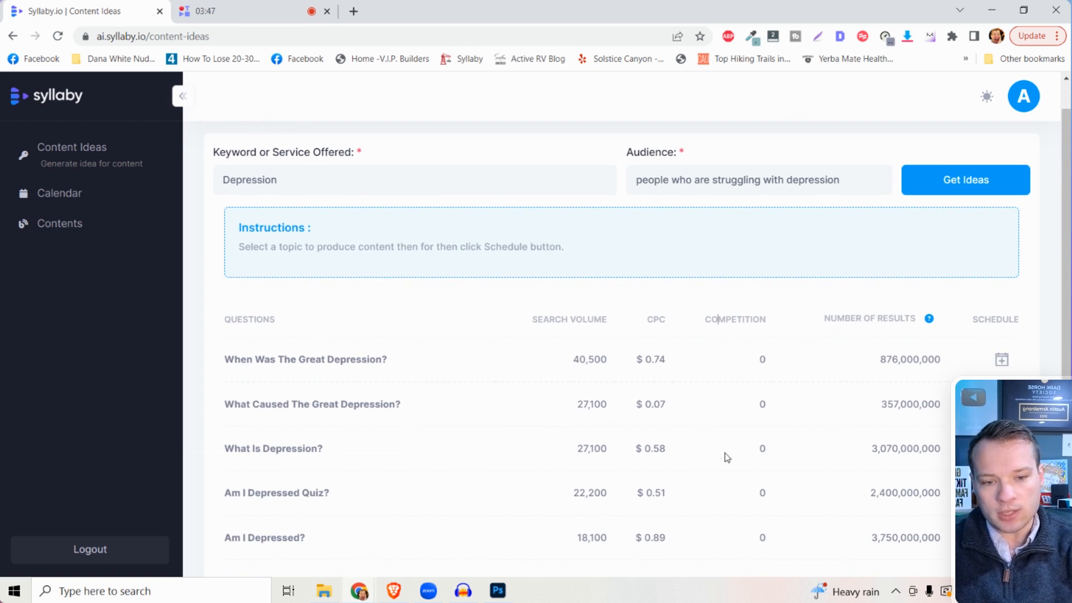
scroll("down", 3)
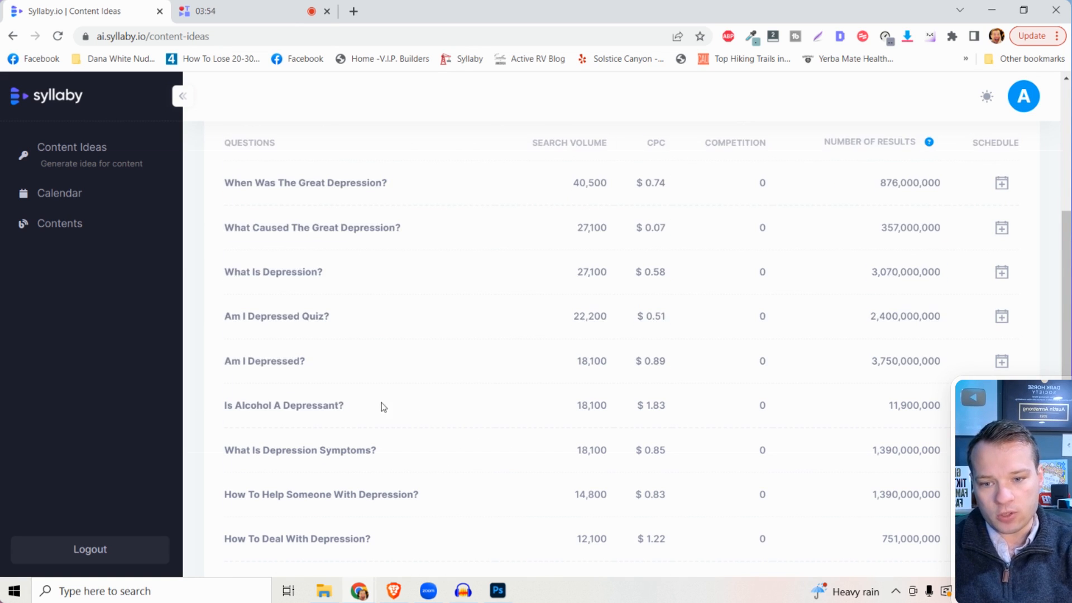
double_click(284, 404)
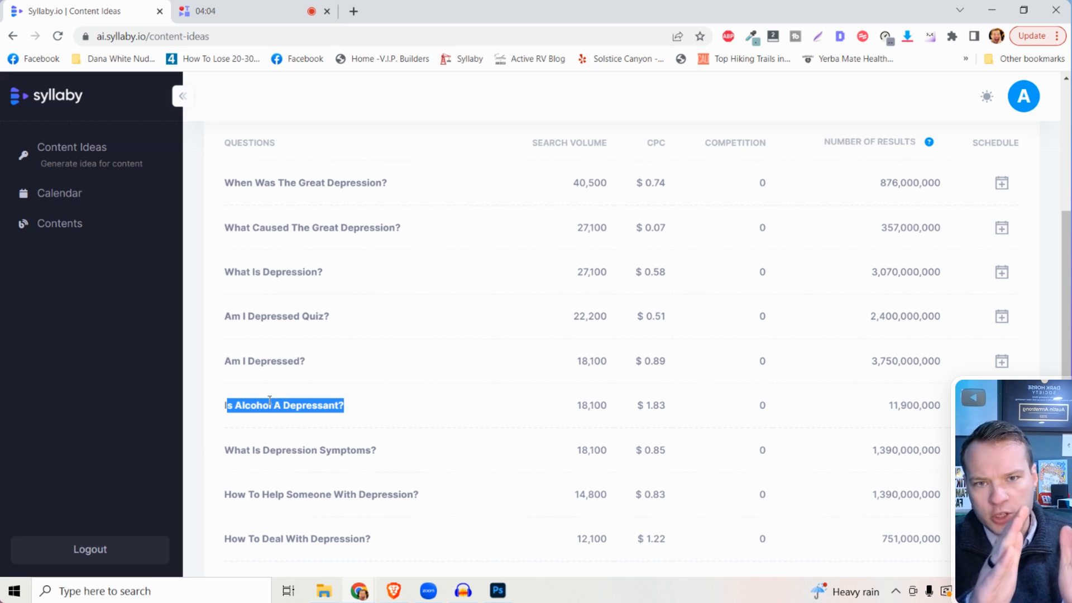
mouse_move(714, 329)
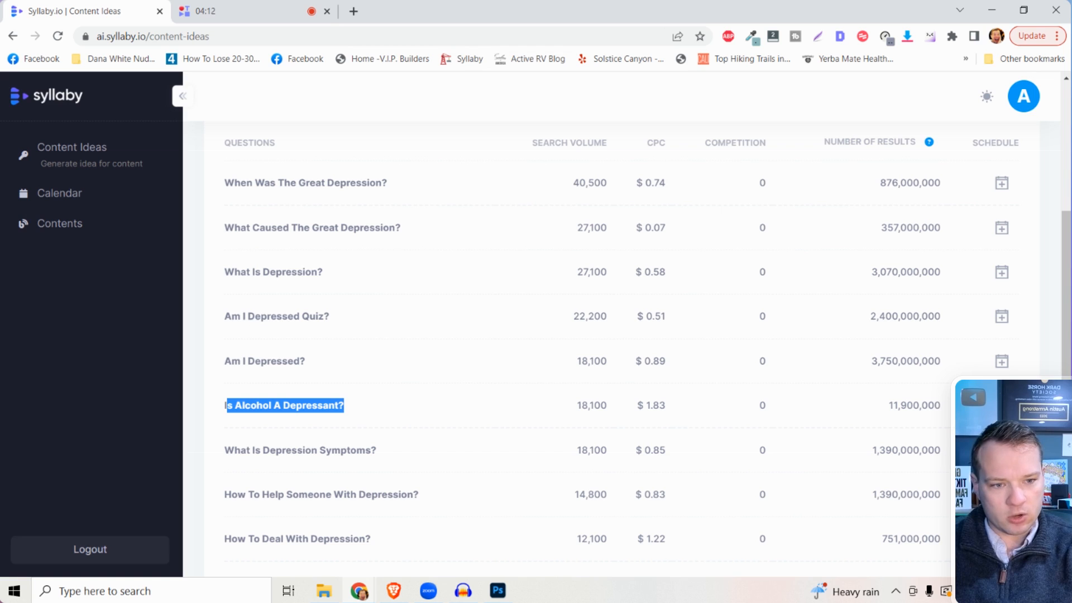
left_click(1001, 405)
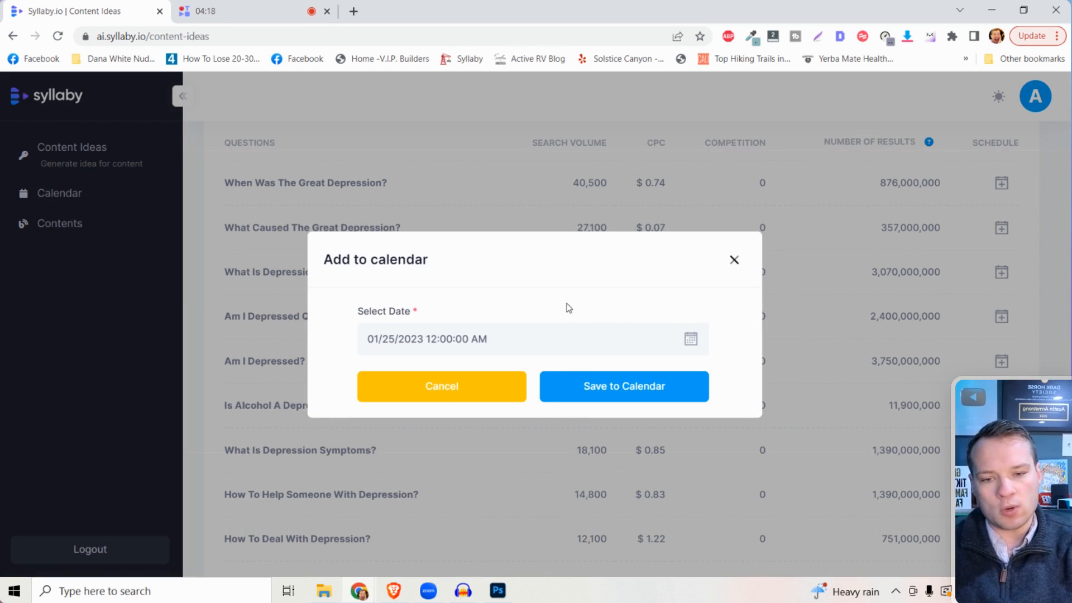
mouse_move(530, 400)
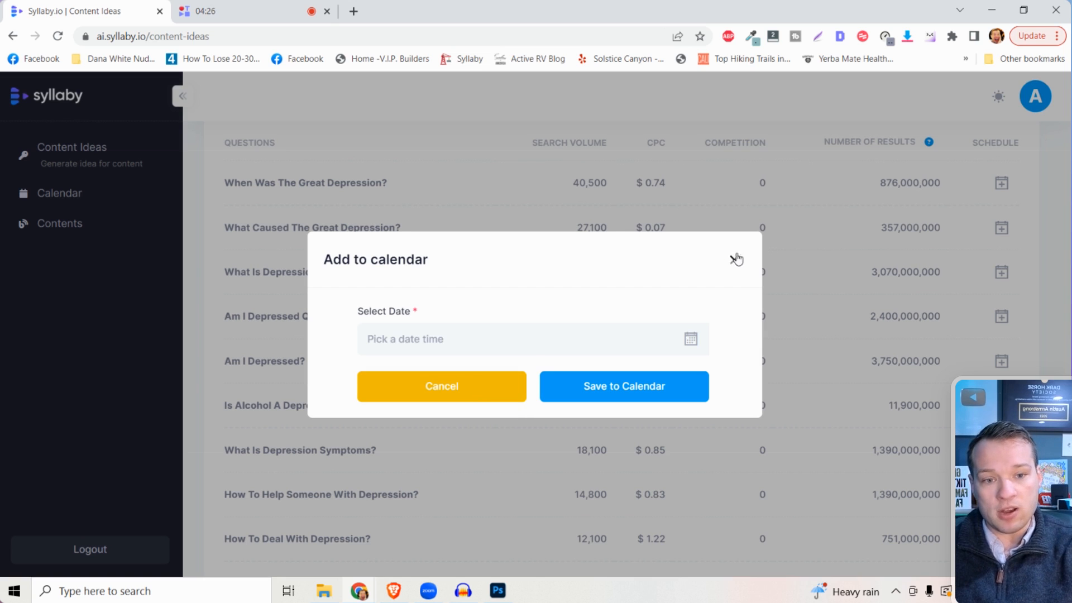
left_click(736, 259)
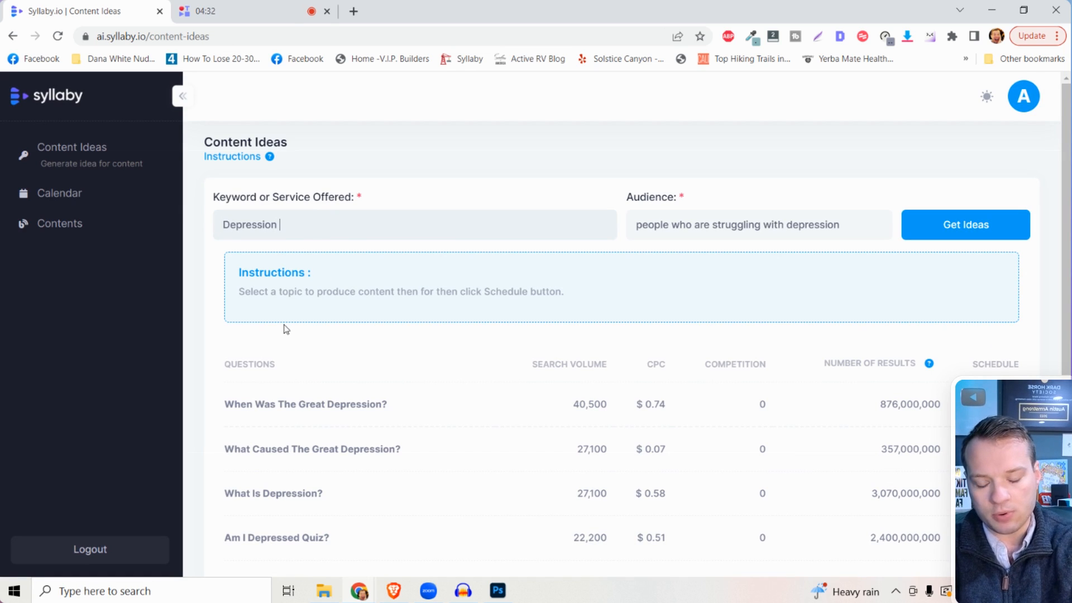
Fetch ideas for 'Depression symptoms' and scroll through the symptom questions with volume and CPC.
type("symp")
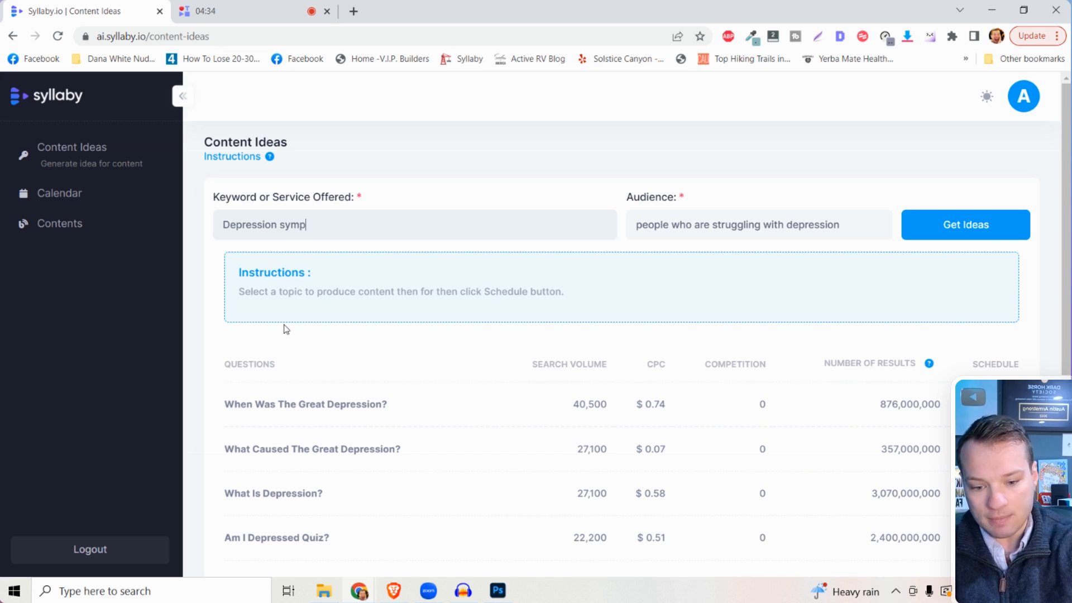
type("toms")
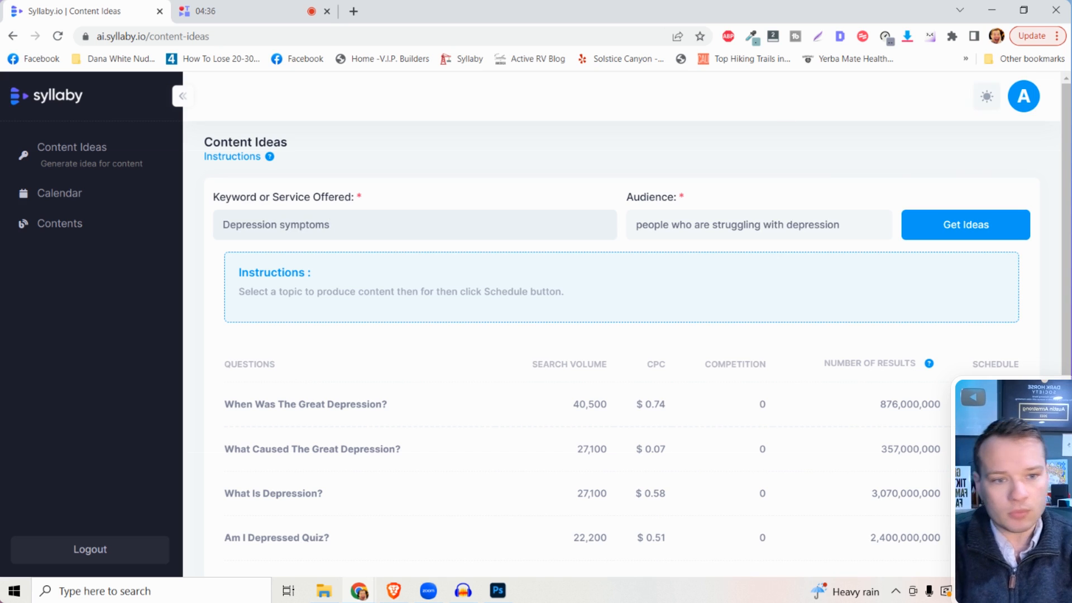
left_click(965, 224)
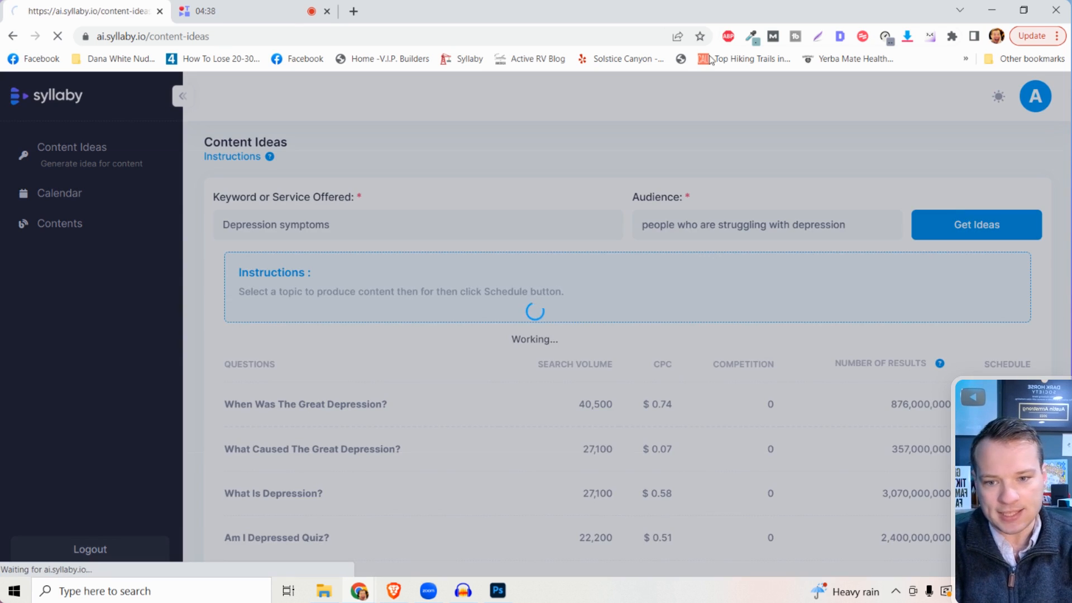
left_click(976, 224)
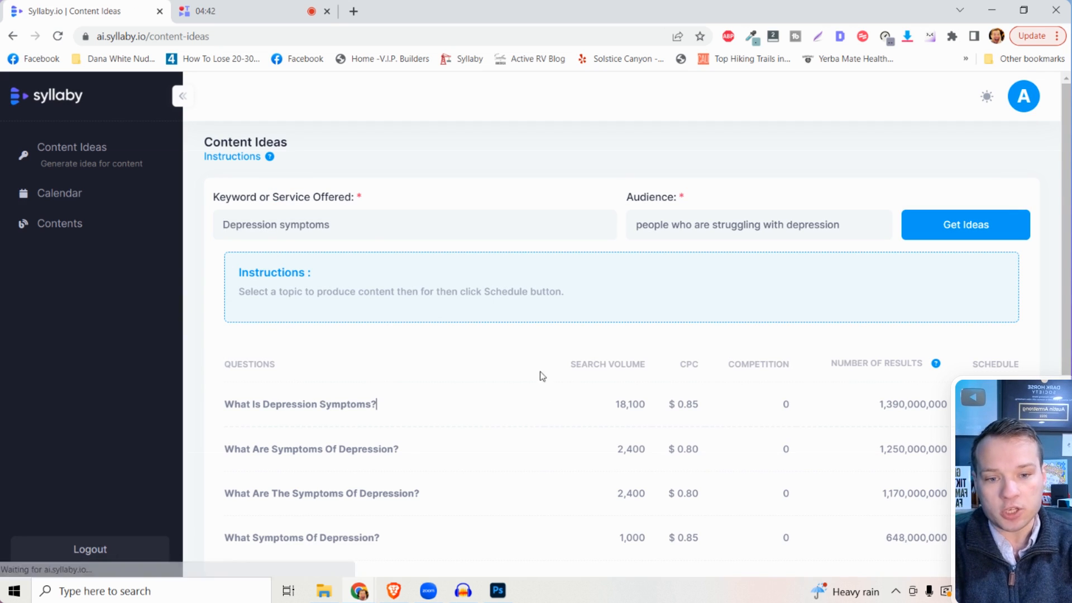
scroll("down", 3)
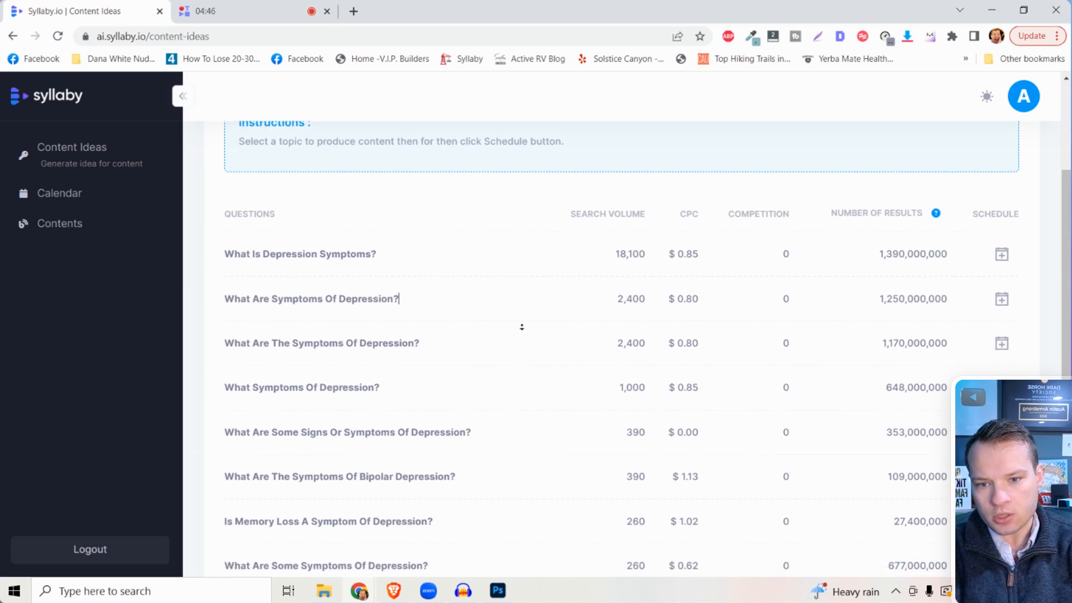
scroll("down", 3)
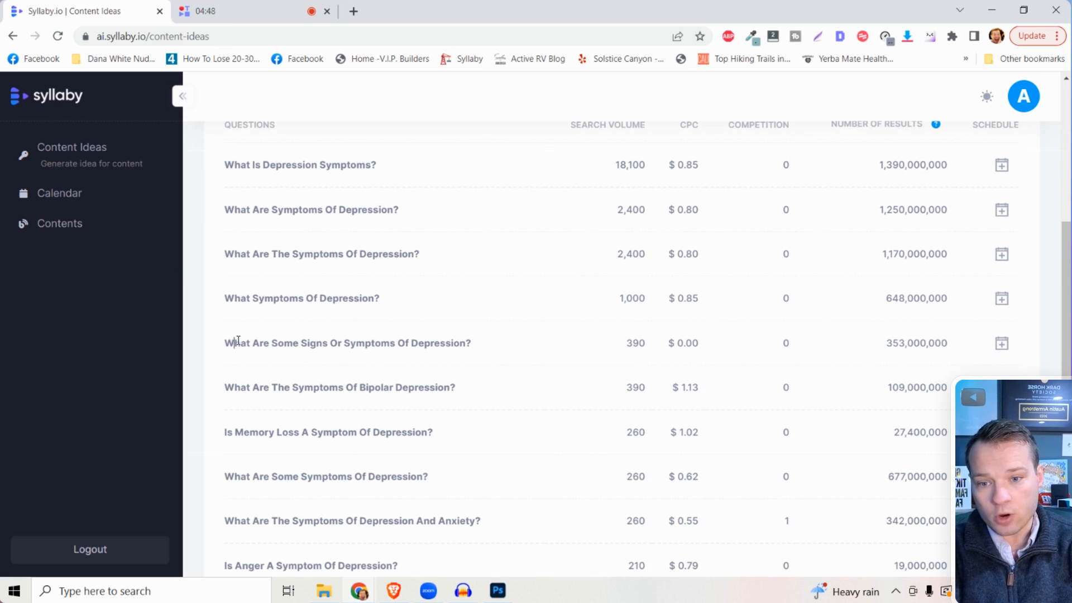